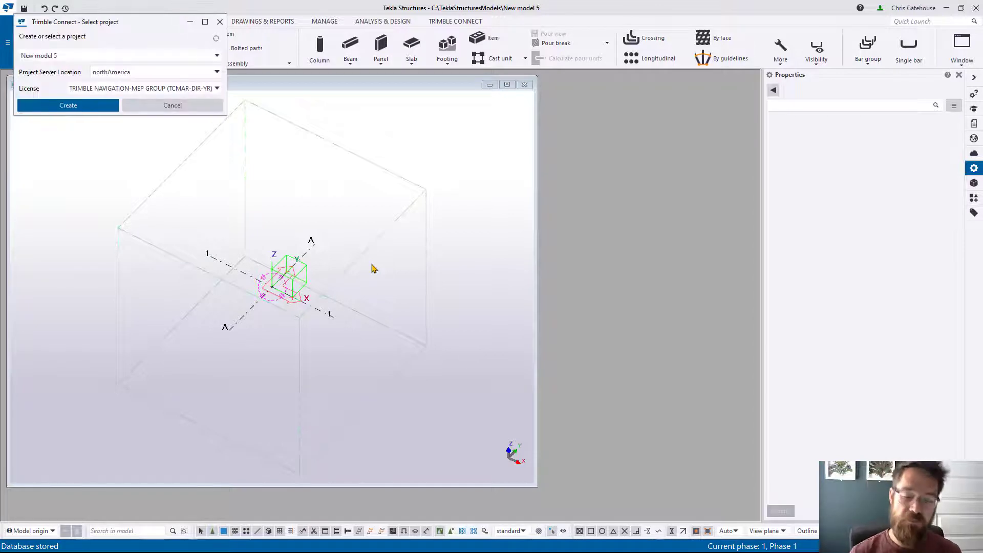
Dismiss the Trimble Connect project prompt to reach the empty New model 5 view
{"action": "left_click", "coordinate": [172, 104]}
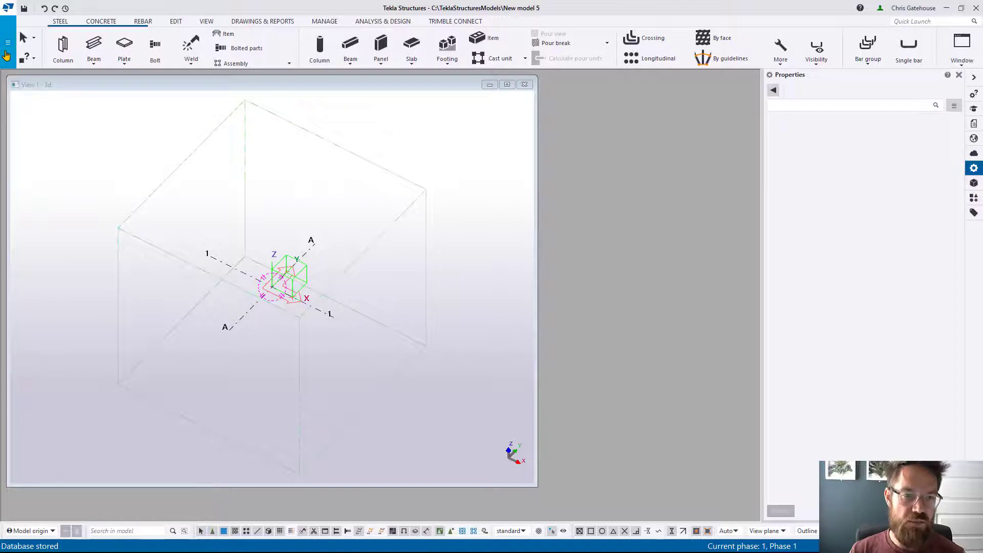
Start the Define cross section using DWG file tool from File > Catalogs > Define profiles
{"action": "left_click", "coordinate": [8, 43]}
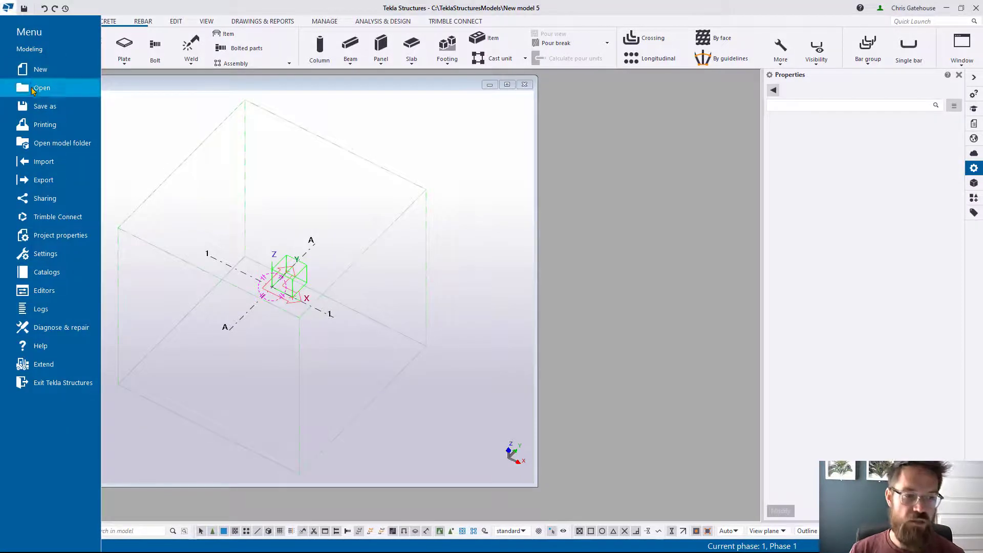
{"action": "mouse_move", "coordinate": [47, 271]}
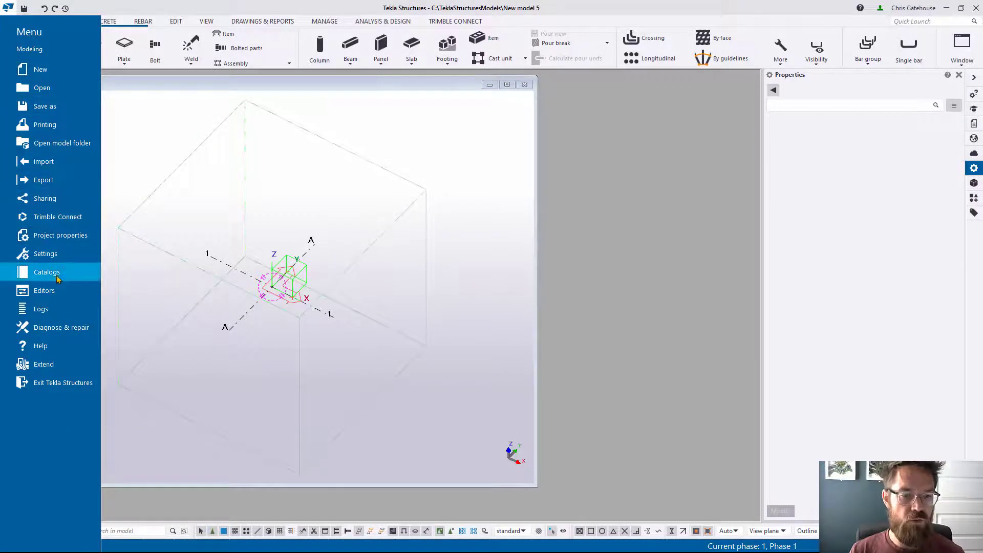
{"action": "left_click", "coordinate": [46, 271]}
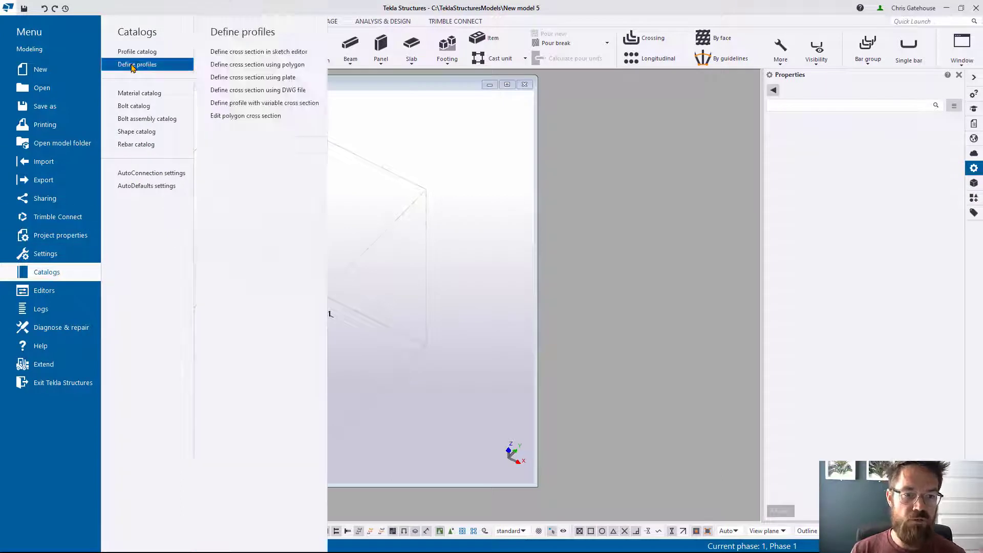
{"action": "mouse_move", "coordinate": [258, 51]}
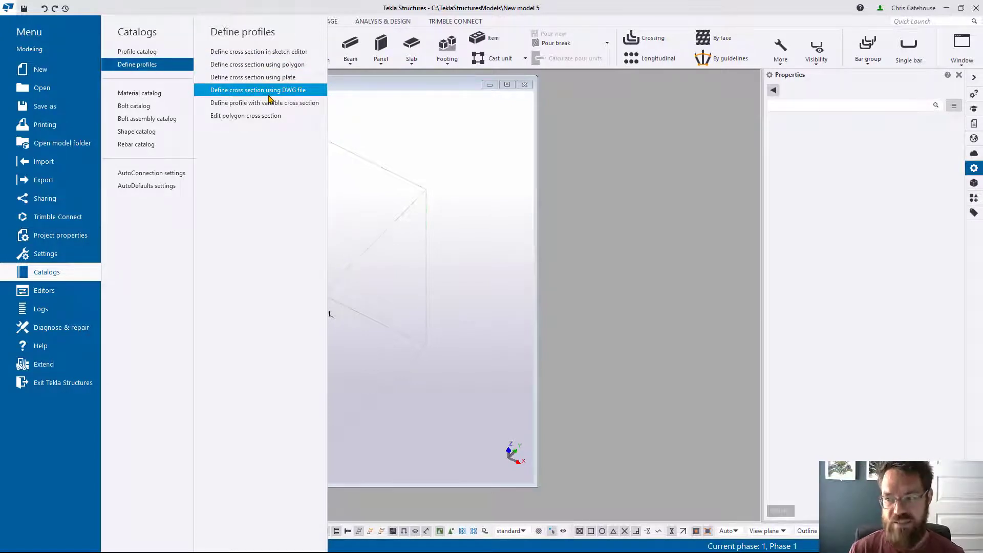
{"action": "left_click", "coordinate": [256, 90]}
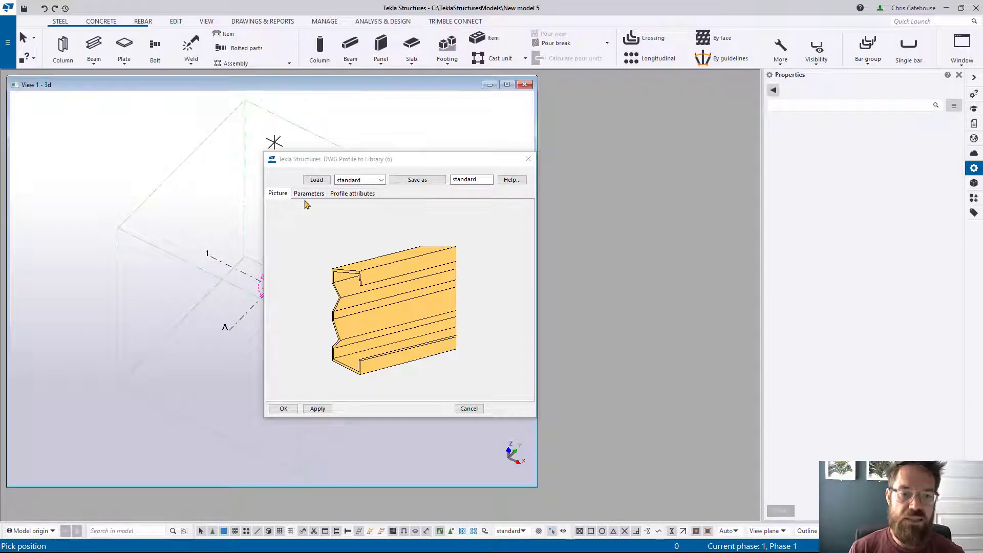
Name the section and profile Example with a minimum point distance of 0.01
{"action": "left_click", "coordinate": [308, 194]}
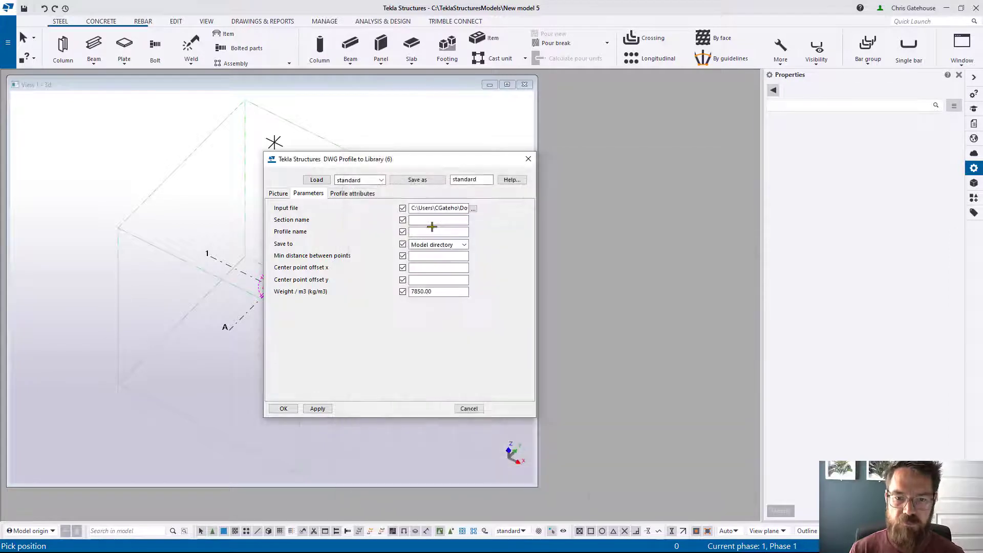
{"action": "type", "text": "Example"}
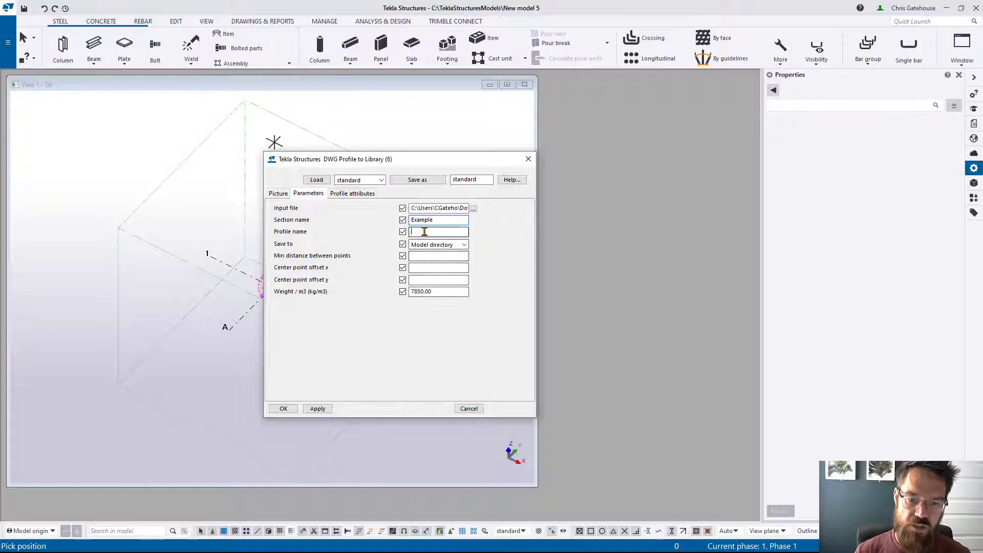
{"action": "type", "text": "Example"}
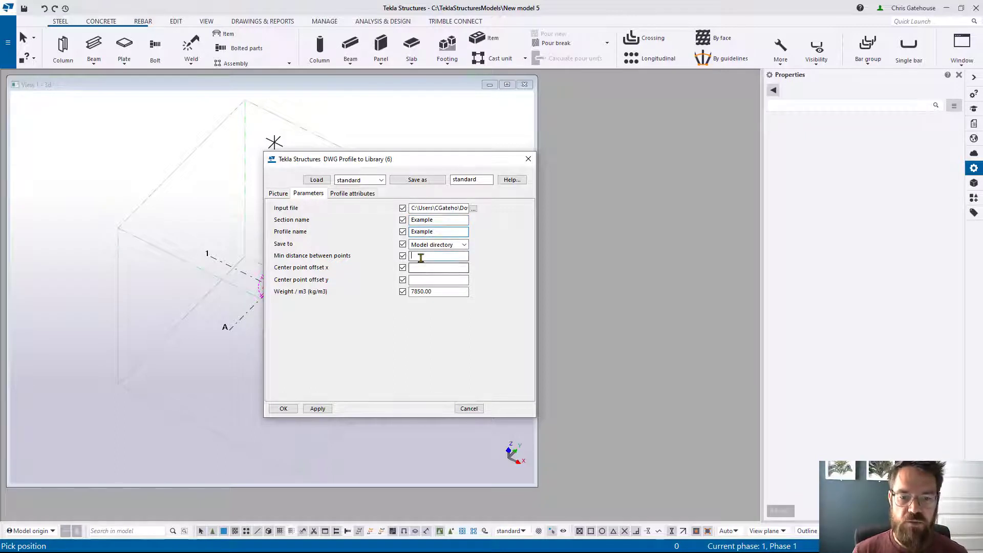
{"action": "type", "text": "0.01"}
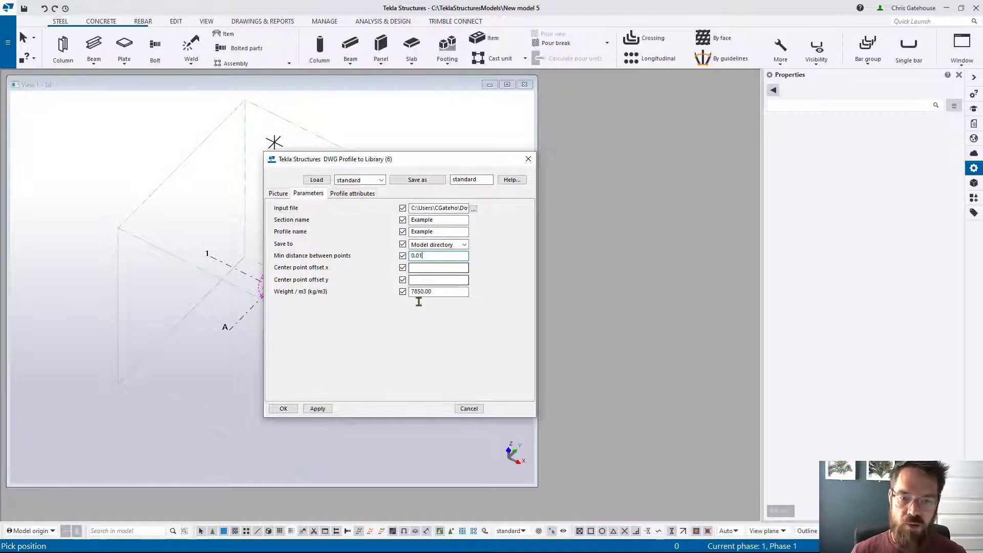
{"action": "left_click", "coordinate": [351, 194]}
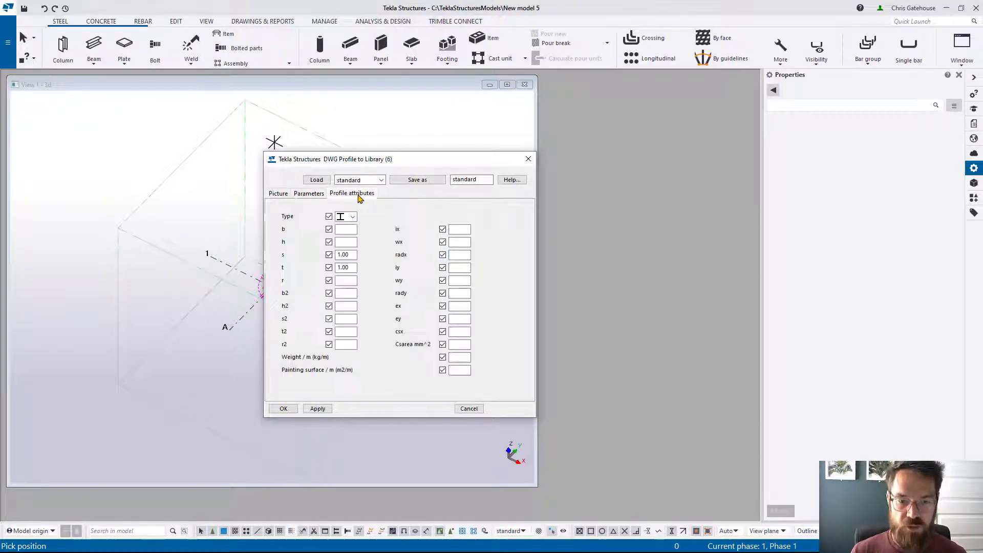
Set the Example profile type to unknown (?), apply the settings and confirm to create it
{"action": "left_click", "coordinate": [352, 216]}
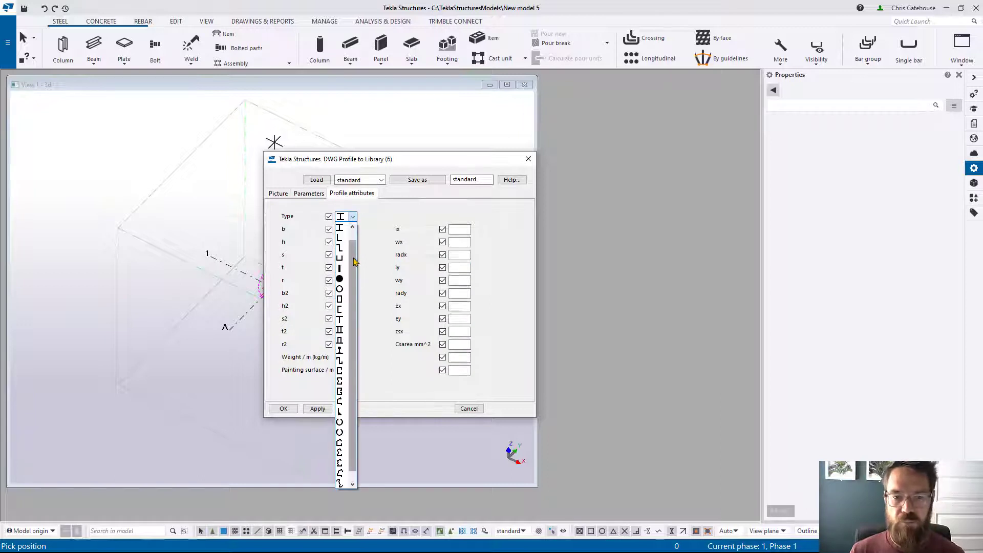
{"action": "left_click", "coordinate": [339, 216]}
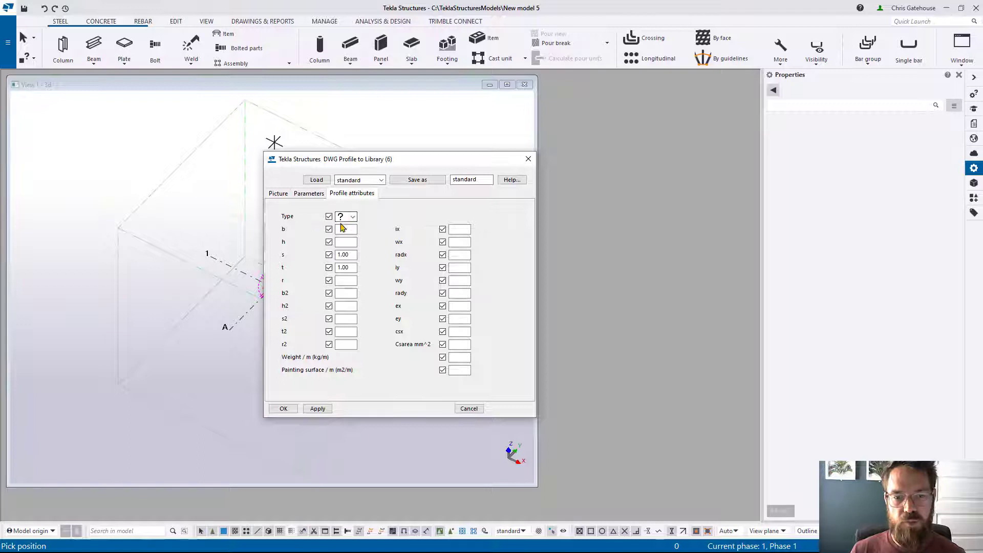
{"action": "left_click", "coordinate": [317, 408]}
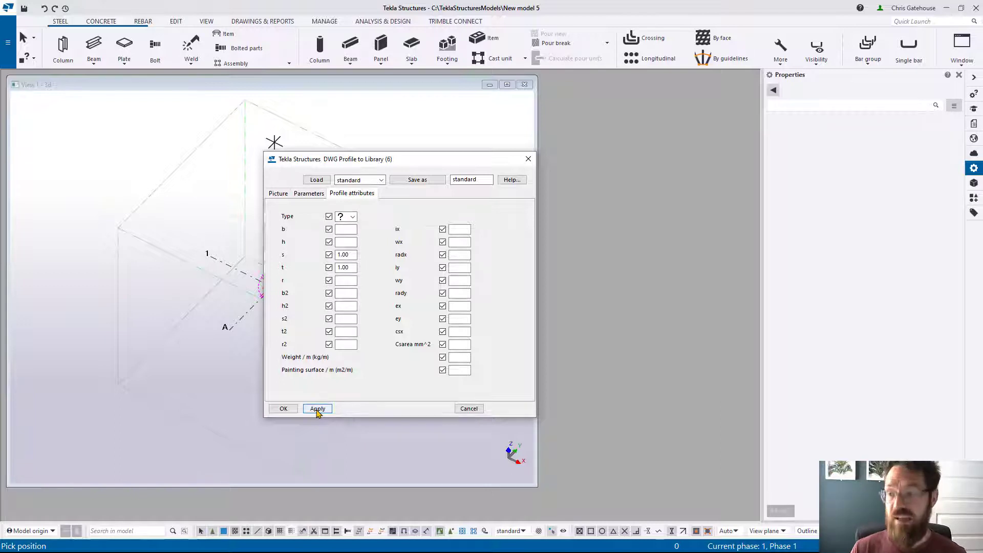
{"action": "left_click", "coordinate": [352, 216]}
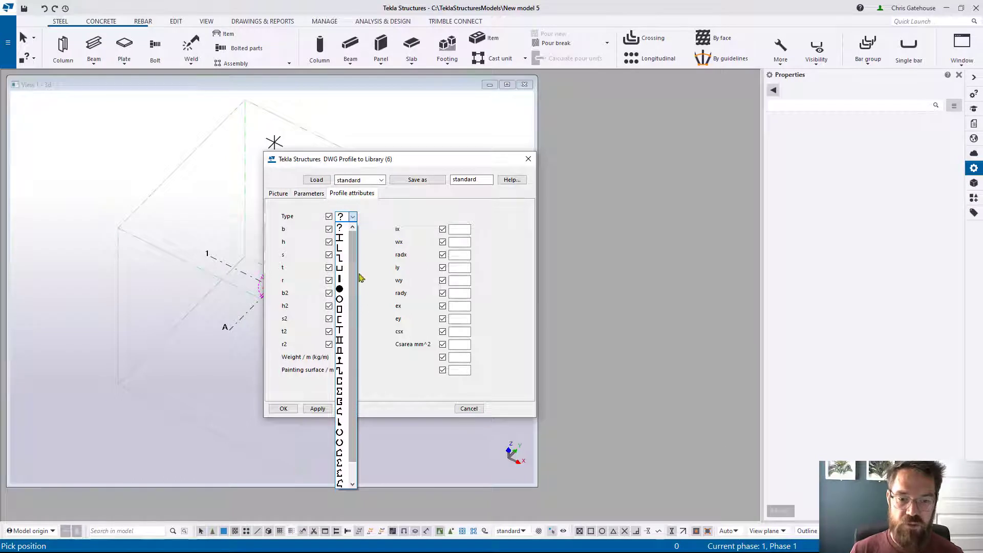
{"action": "left_click", "coordinate": [352, 216]}
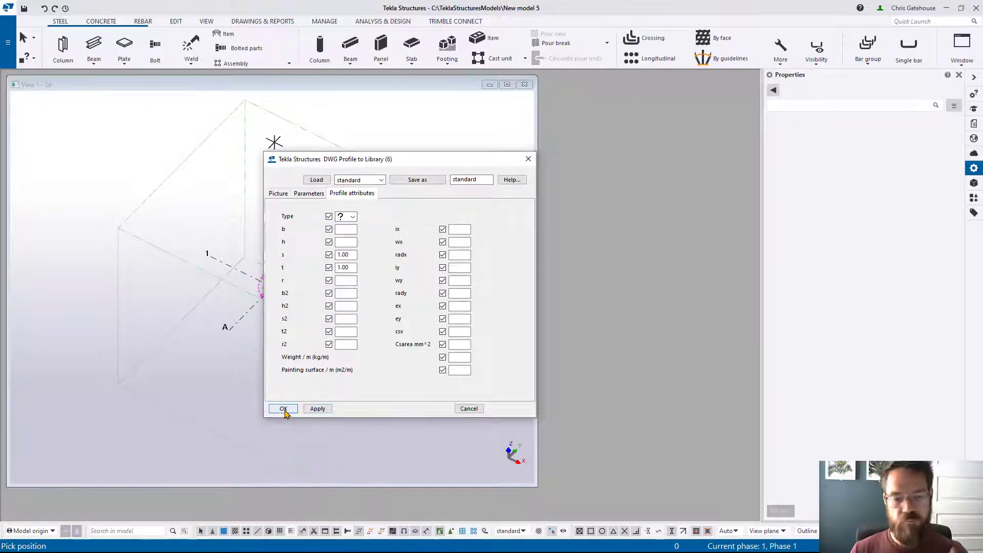
{"action": "left_click", "coordinate": [283, 408]}
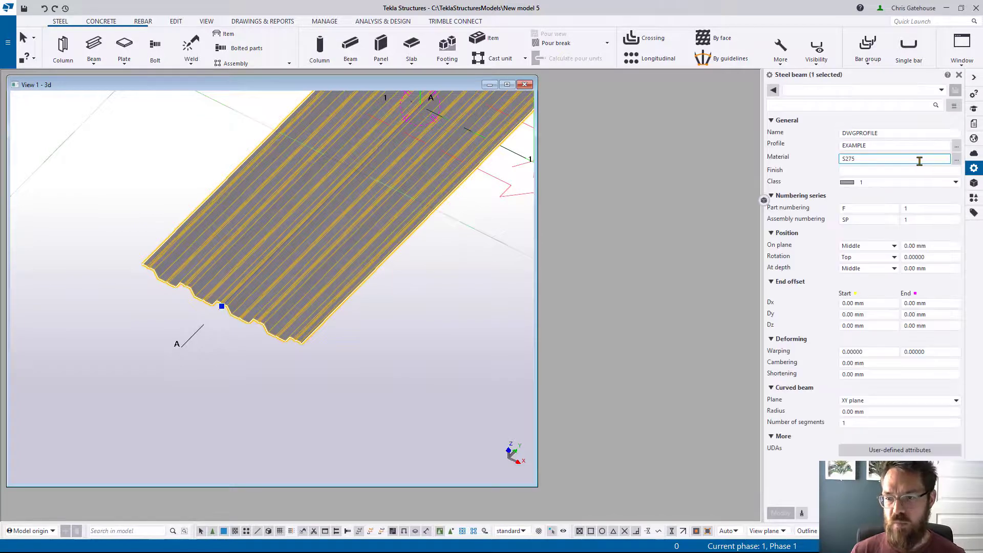
Browse the profile catalog for the placed EXAMPLE steel beam from the Properties panel
{"action": "left_click", "coordinate": [956, 144]}
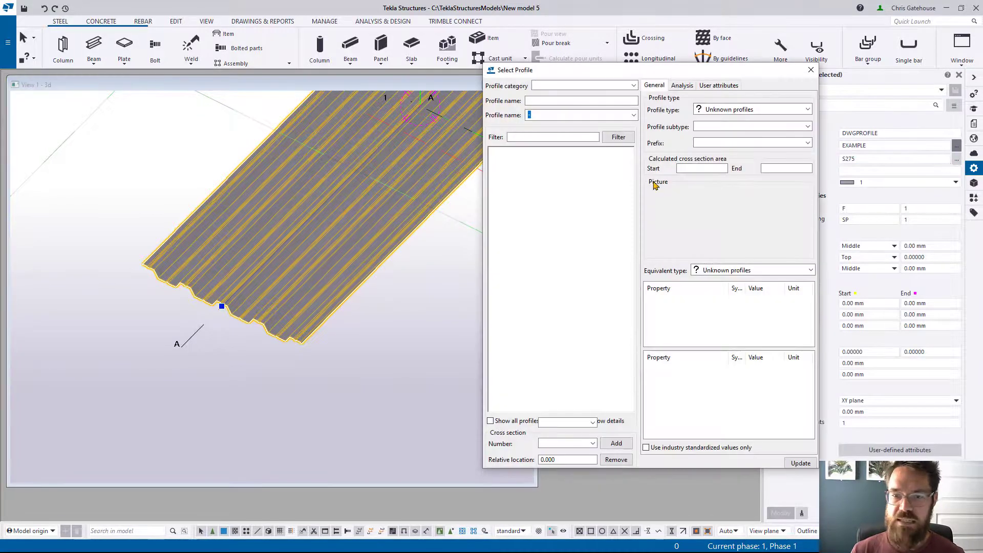